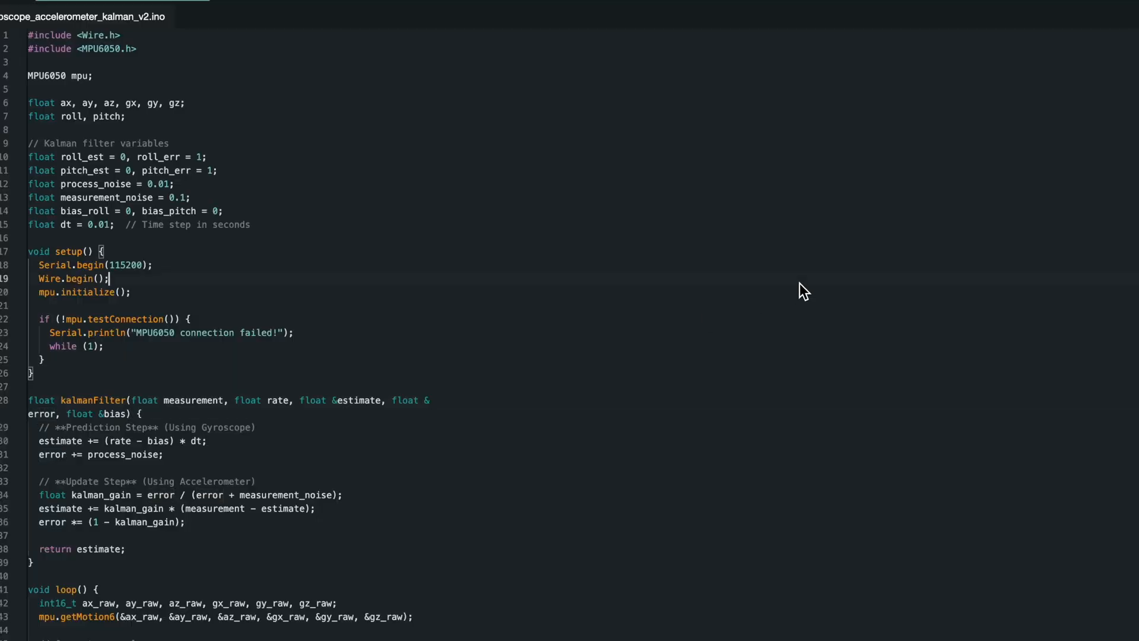
pyautogui.scroll(-3)
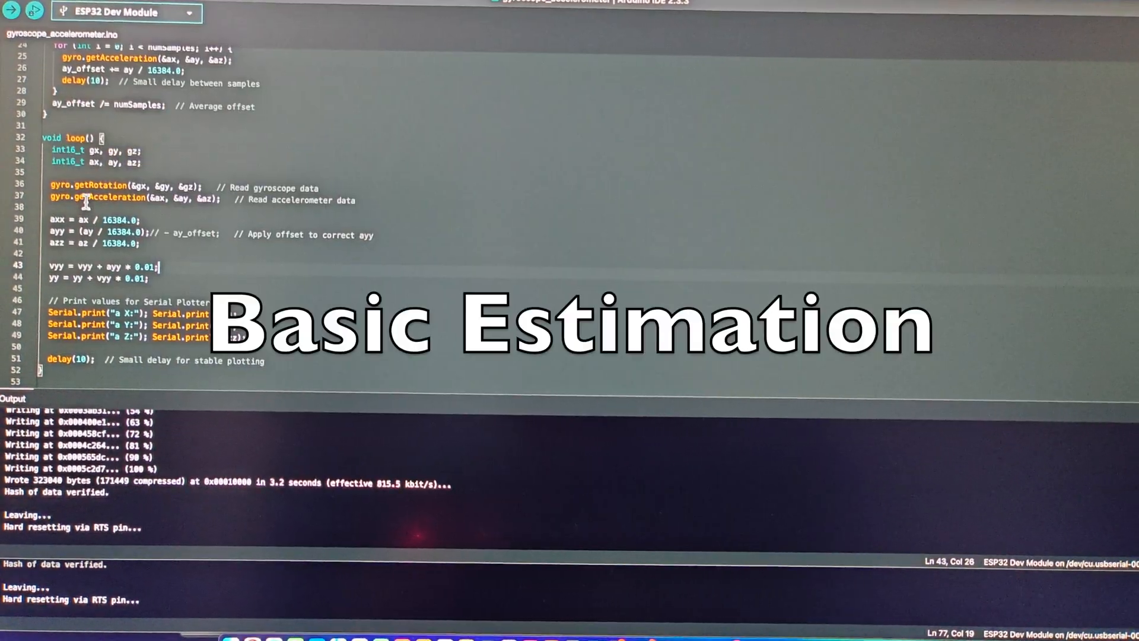
pyautogui.moveTo(62, 197)
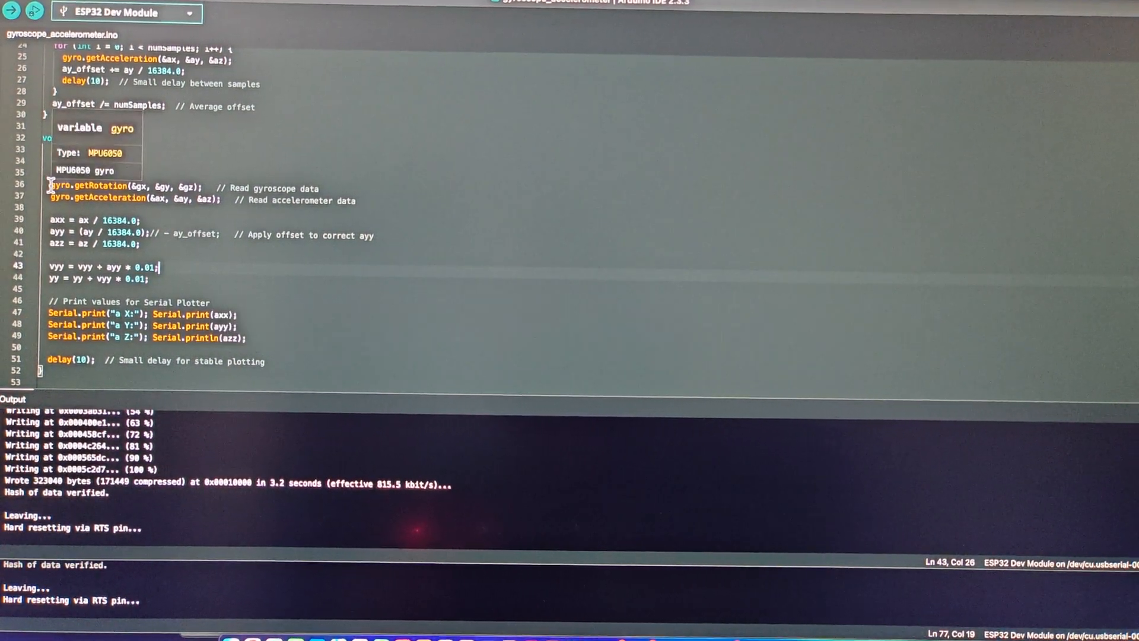